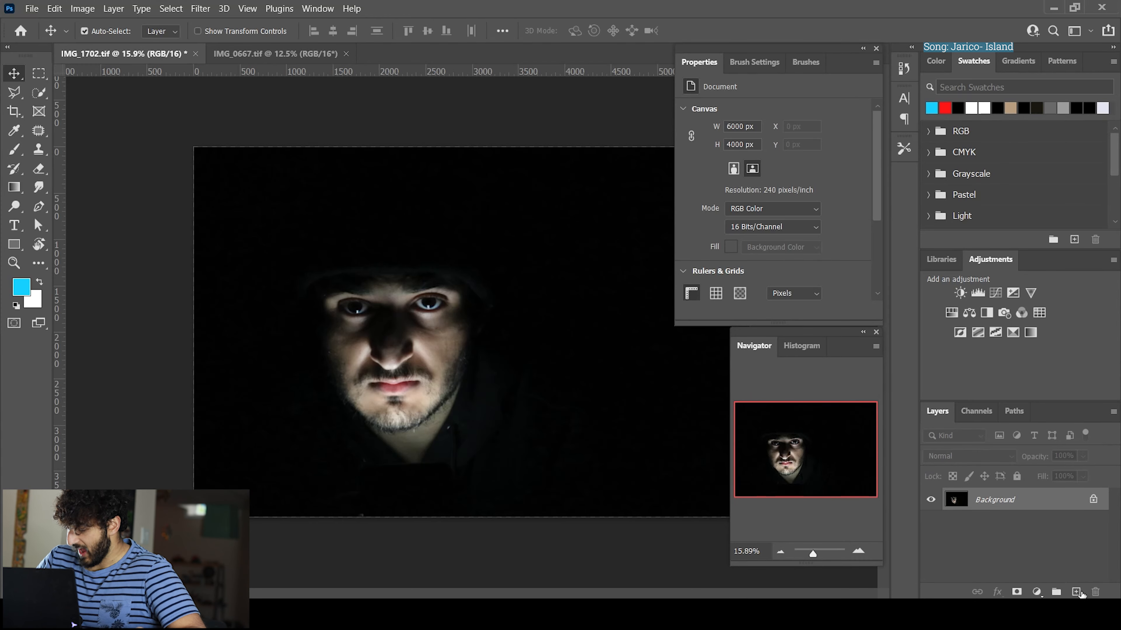
Add an empty Layer 1 above the portrait and enlarge a Soft Round brush to about 3937 px
left_click(1076, 592)
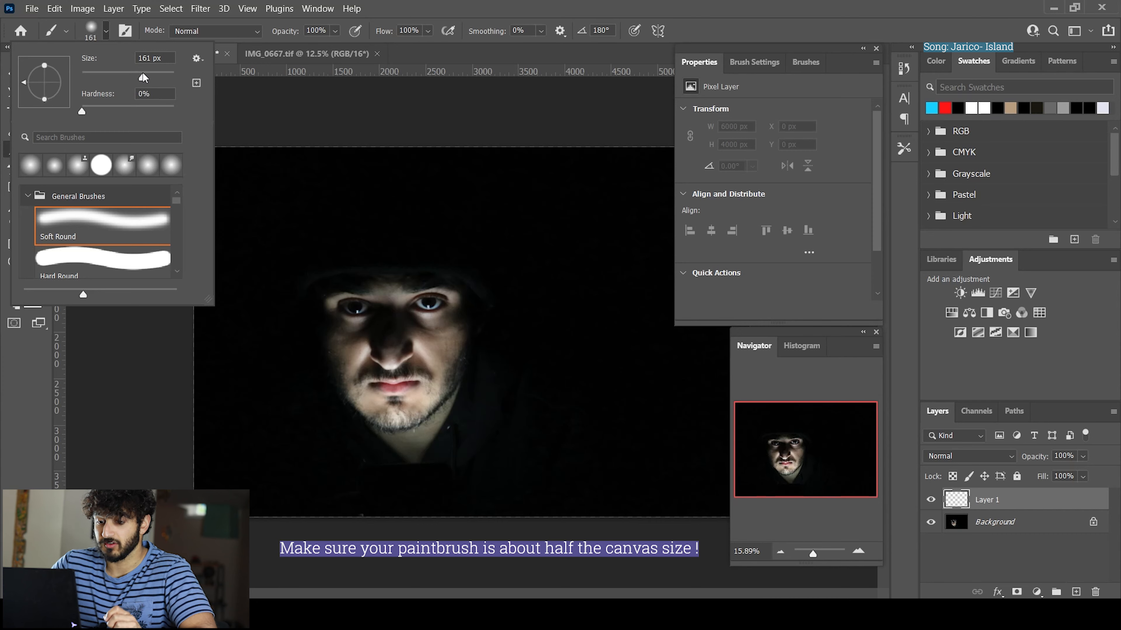
left_click_drag(143, 77, 168, 77)
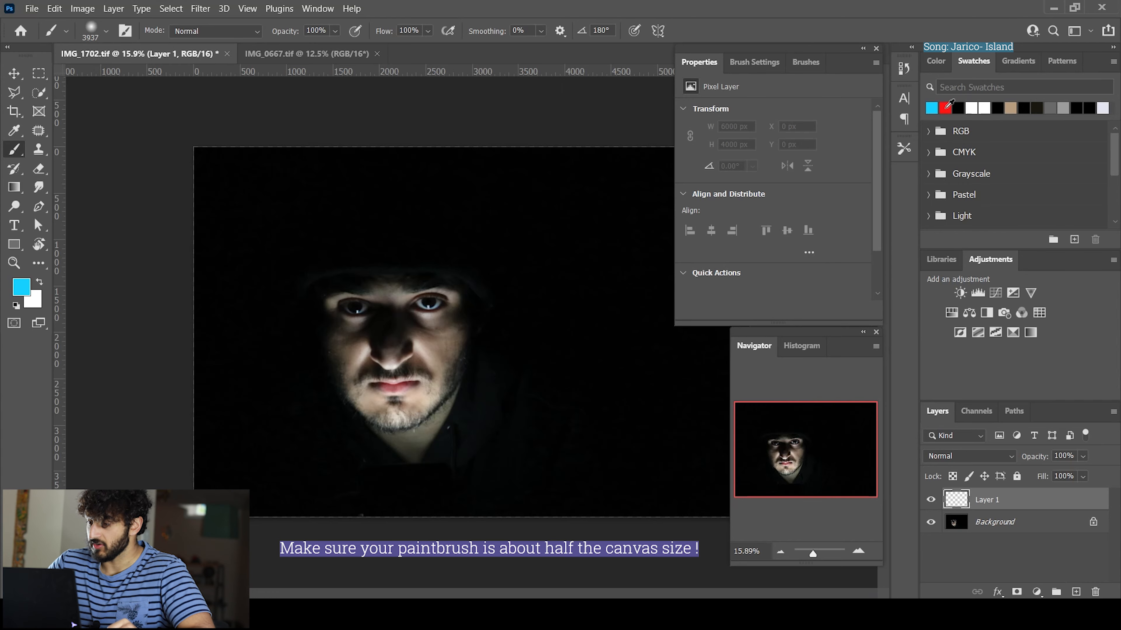
Make red the foreground colour for painting the glow on Layer 1
left_click(945, 108)
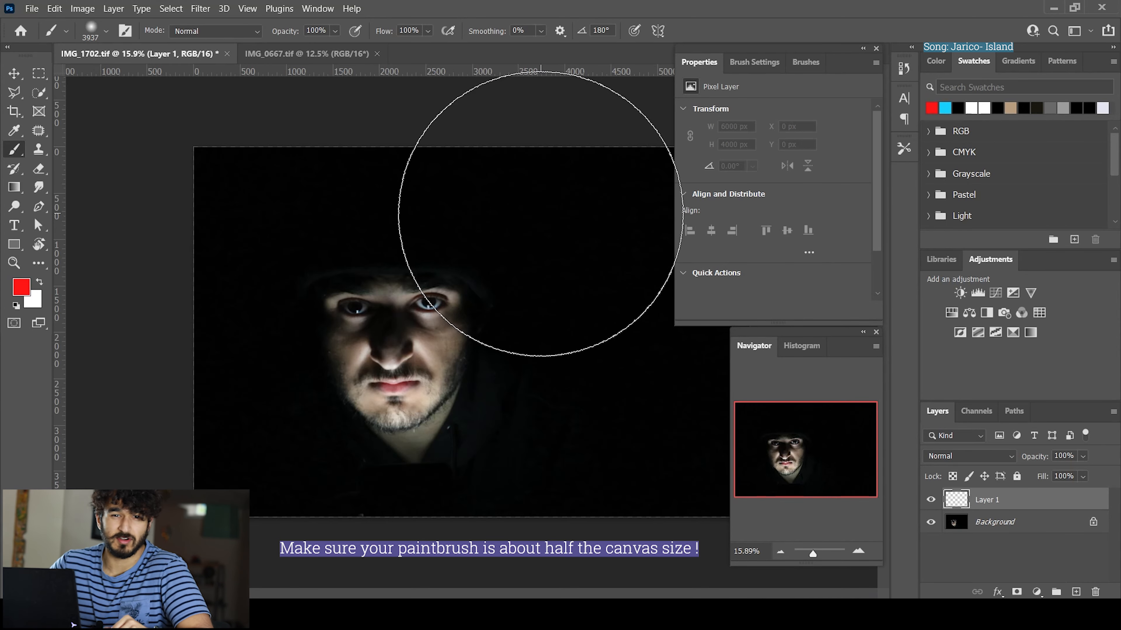
mouse_move(512, 357)
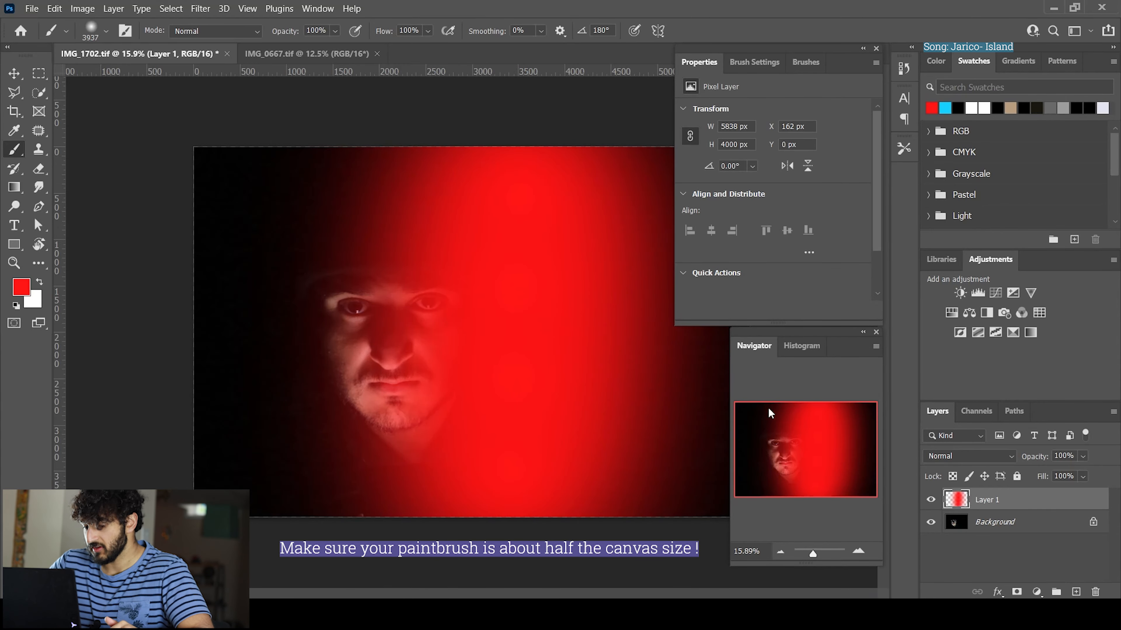
mouse_move(952, 458)
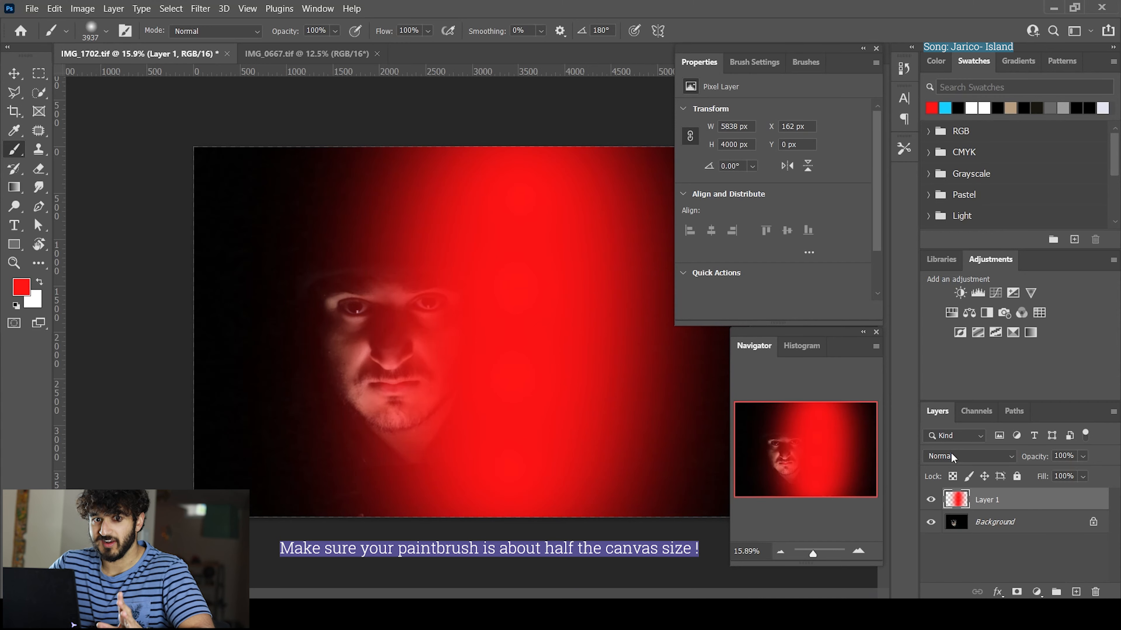
mouse_move(986, 468)
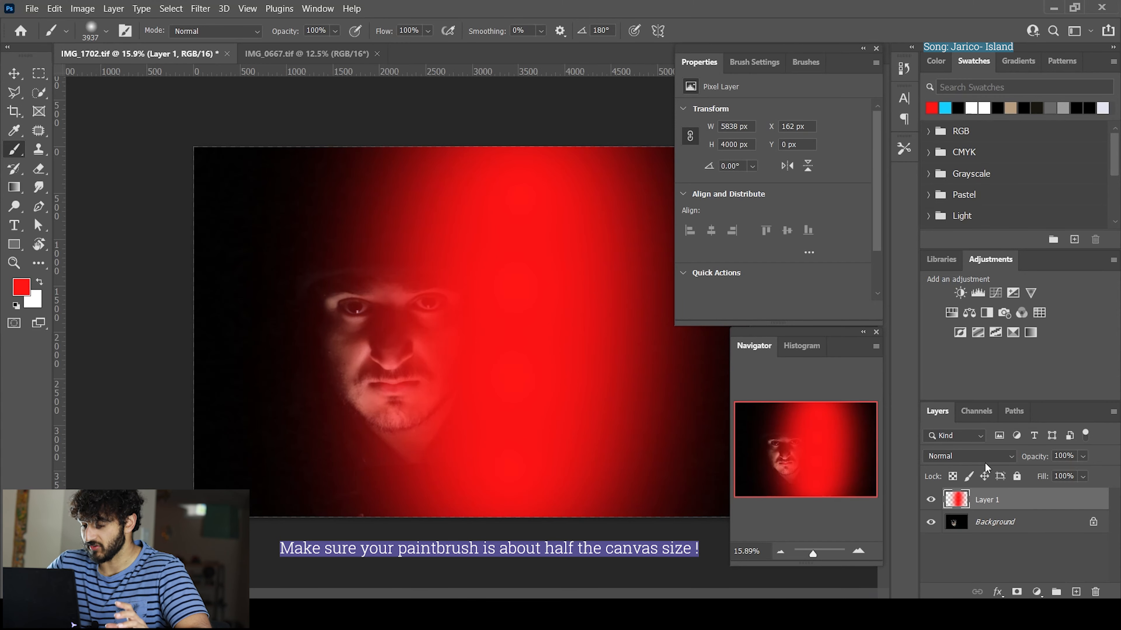
Blend the red layer in Color mode and lower its opacity to 64%
left_click(970, 456)
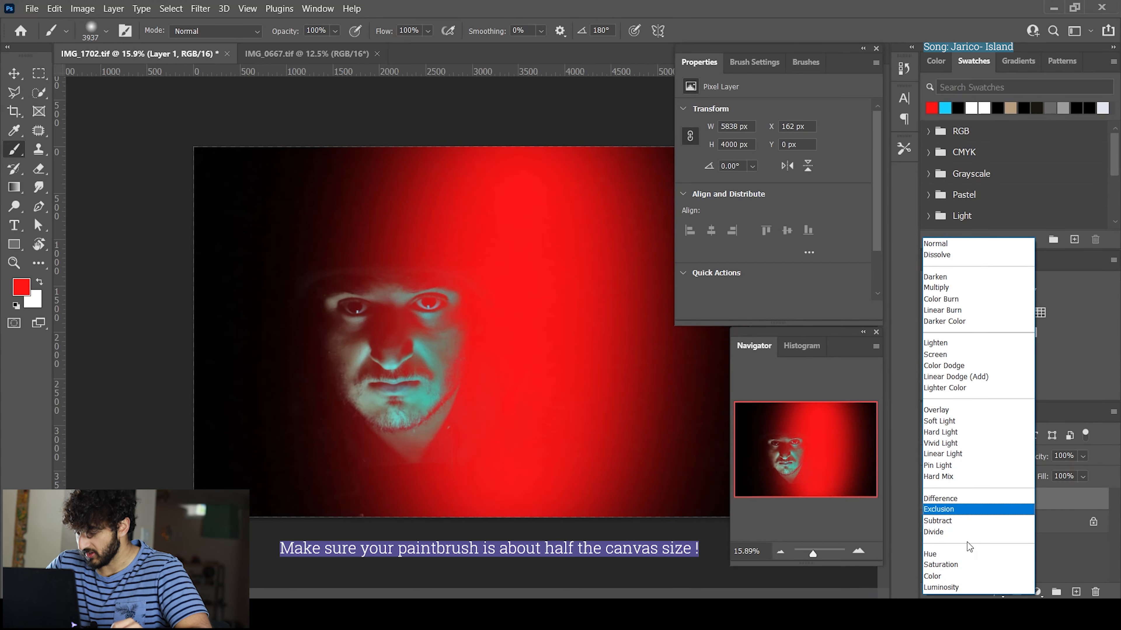
left_click(943, 366)
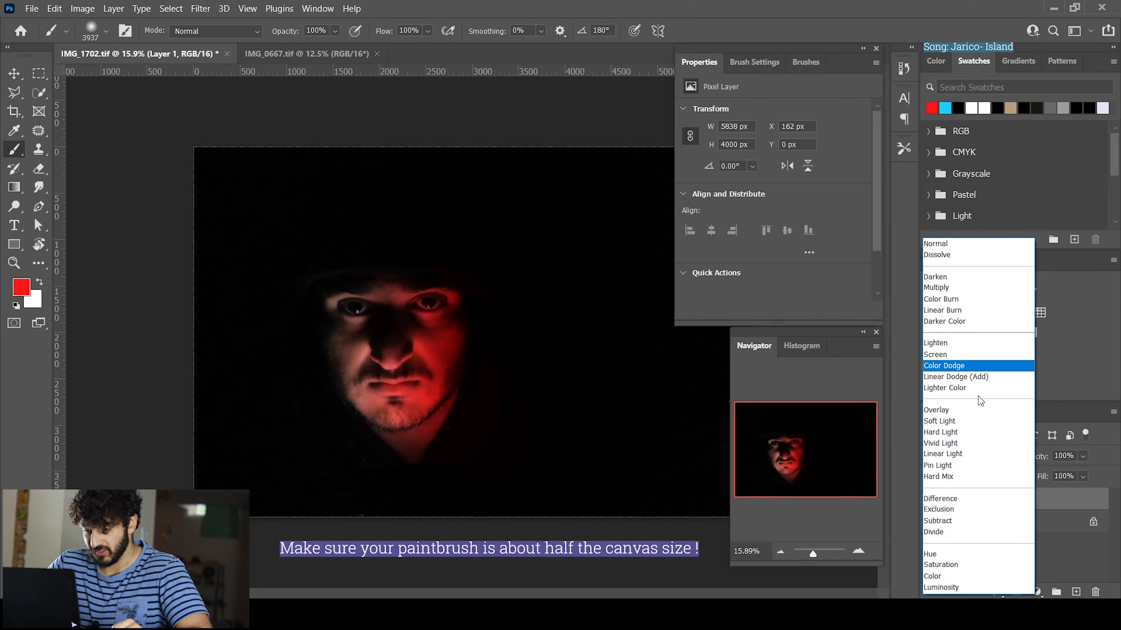
left_click(940, 564)
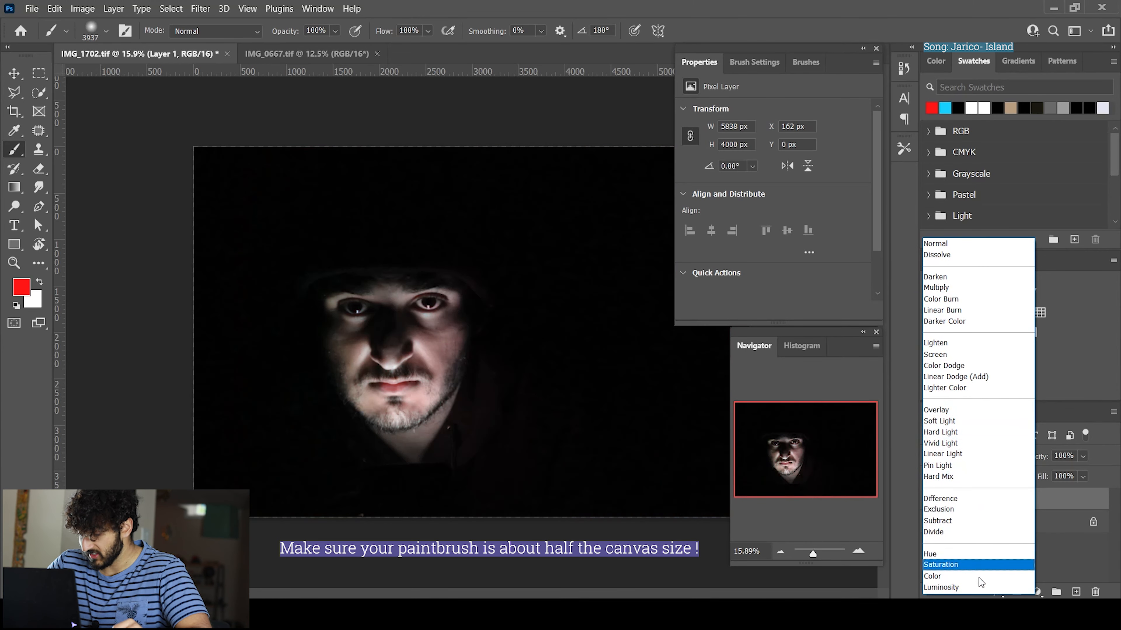
left_click(932, 576)
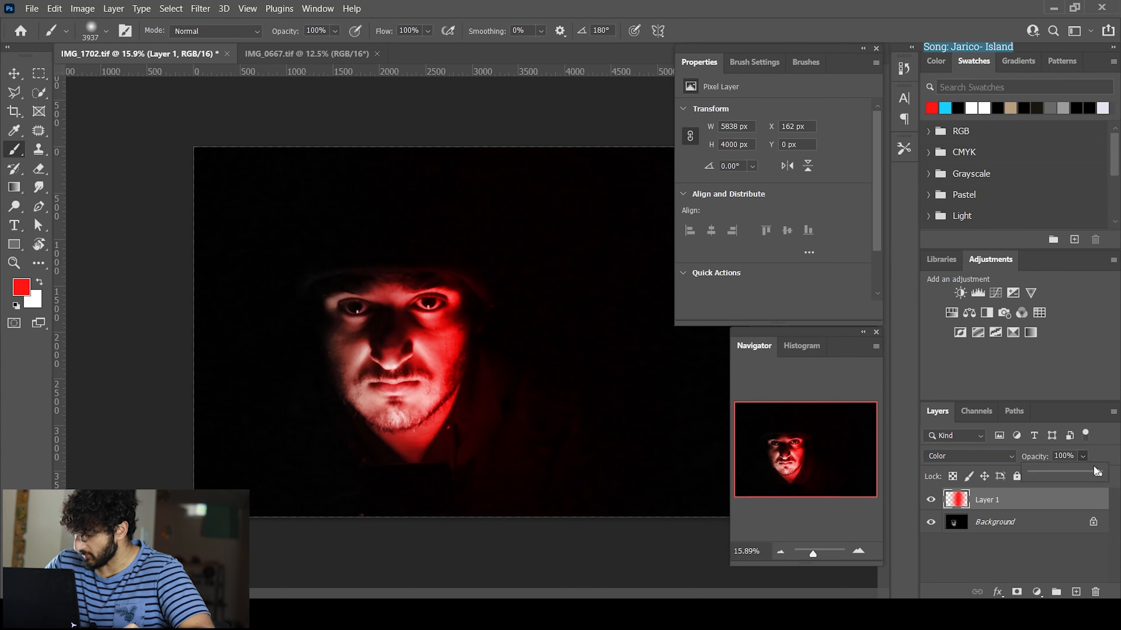
left_click_drag(1096, 474, 1080, 474)
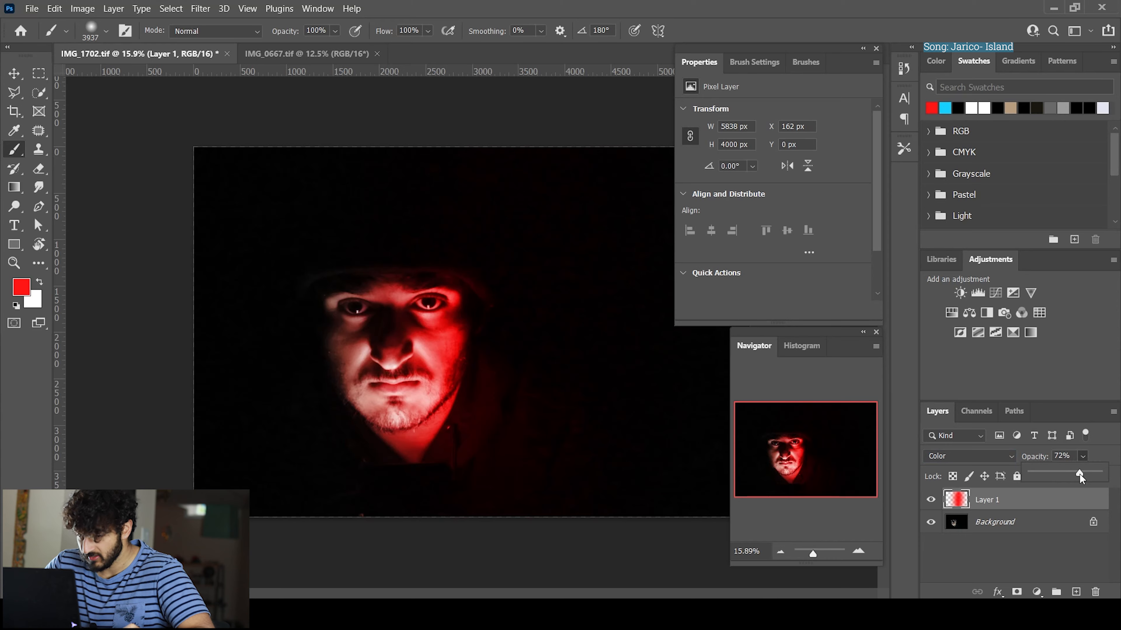
left_click_drag(1080, 474, 1072, 475)
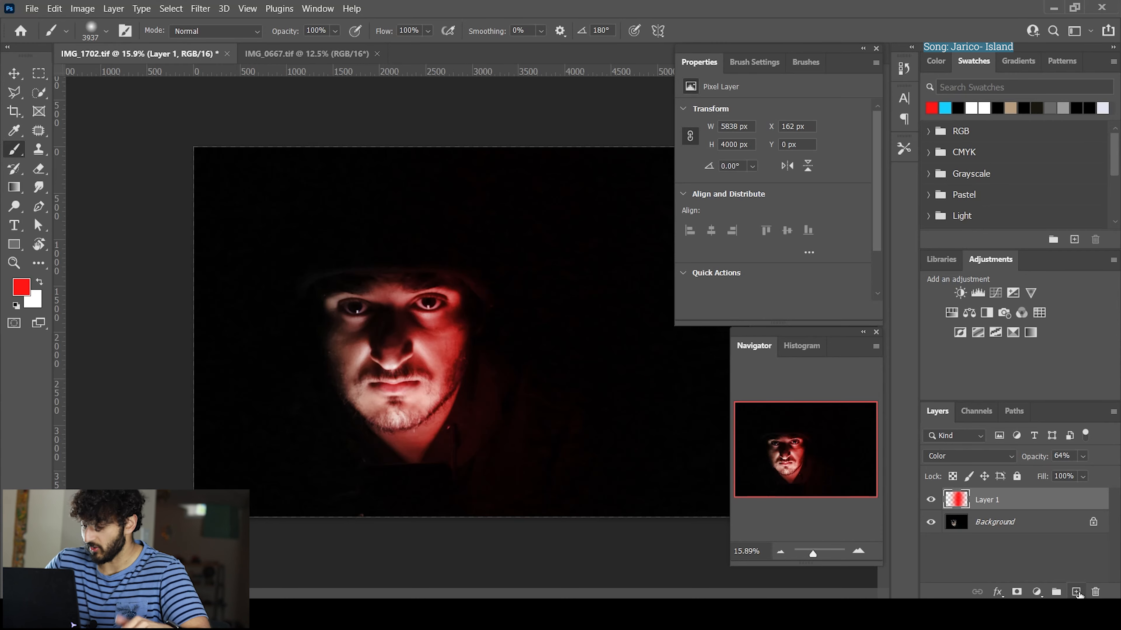
Add a second empty layer and make light blue the painting colour for the left-side glow
left_click(968, 456)
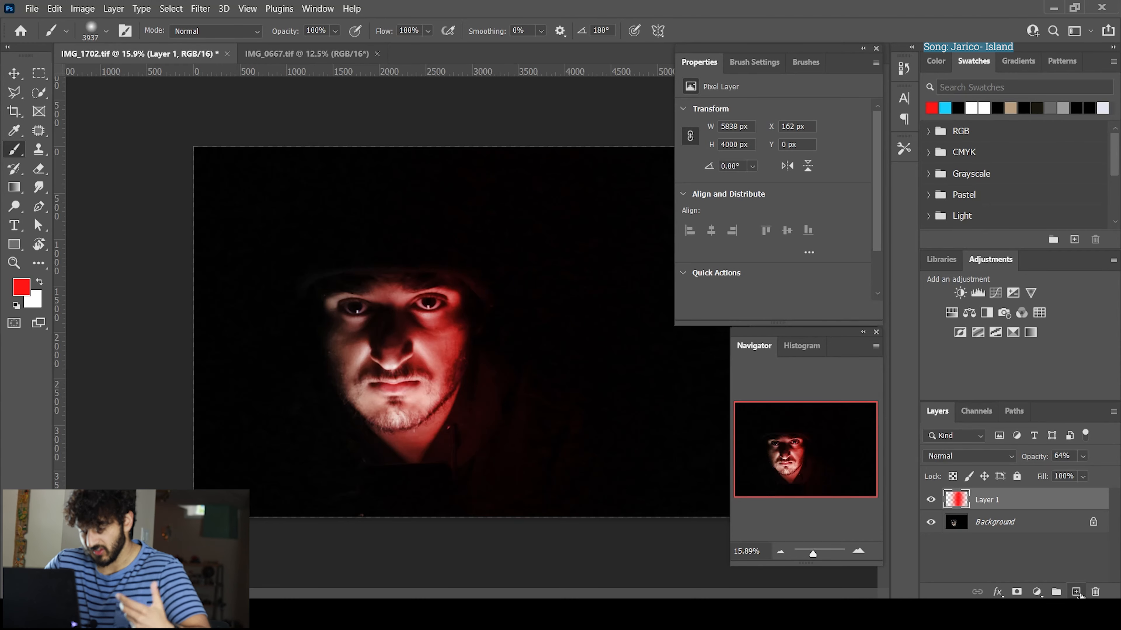
left_click(1074, 592)
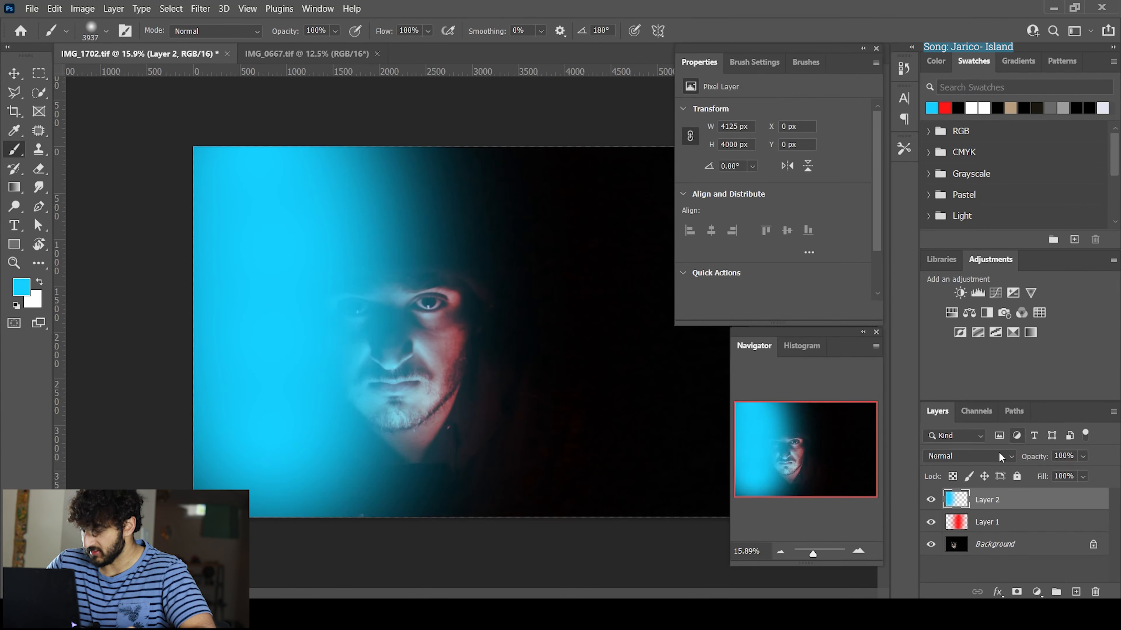
Blend the blue layer in Color mode and lower its opacity to 64%
left_click(965, 456)
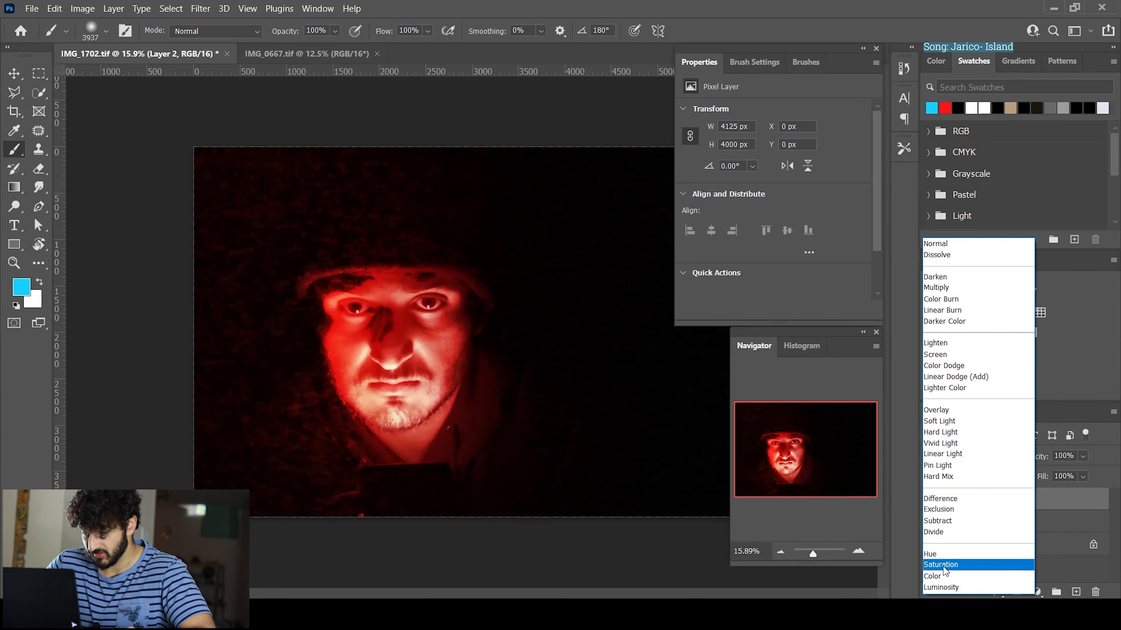
left_click(932, 577)
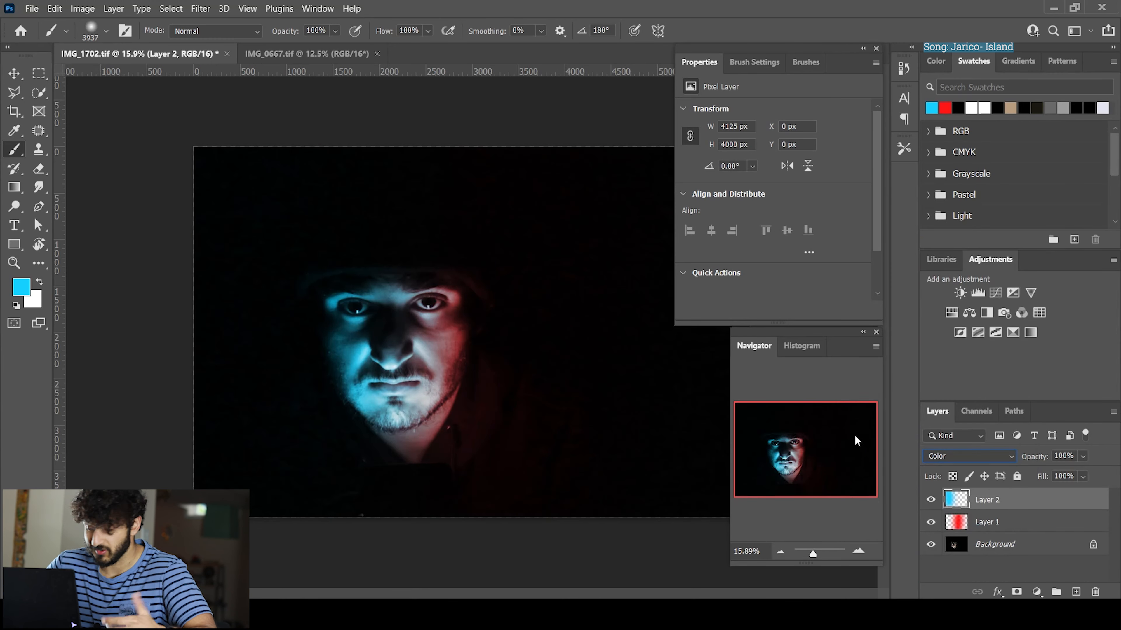
left_click_drag(1101, 474, 1079, 474)
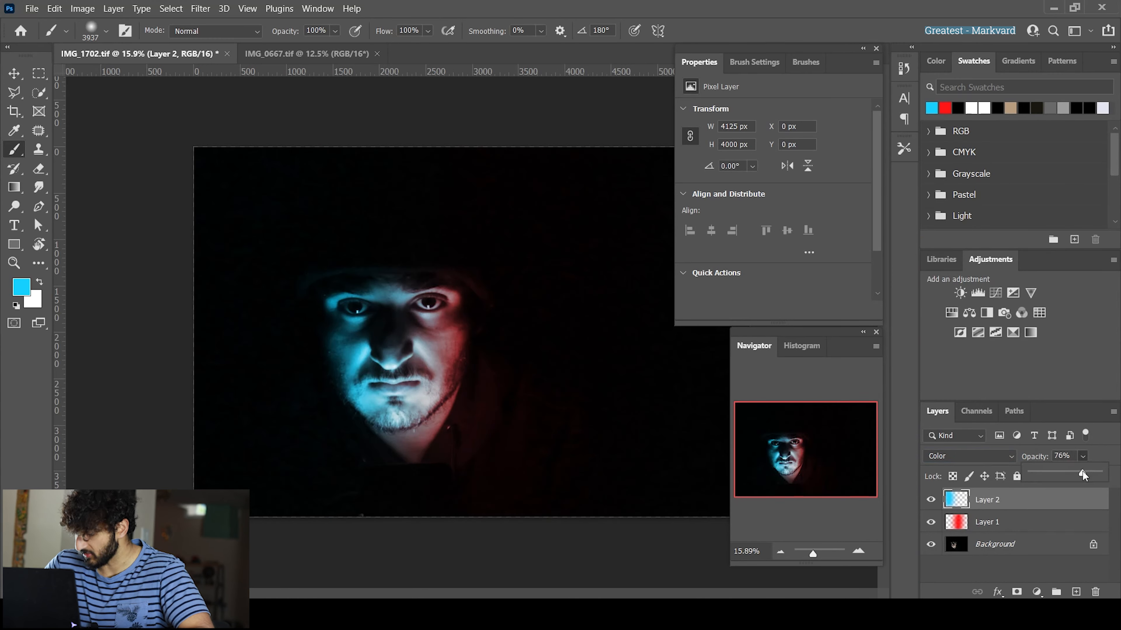
left_click_drag(1081, 474, 1072, 474)
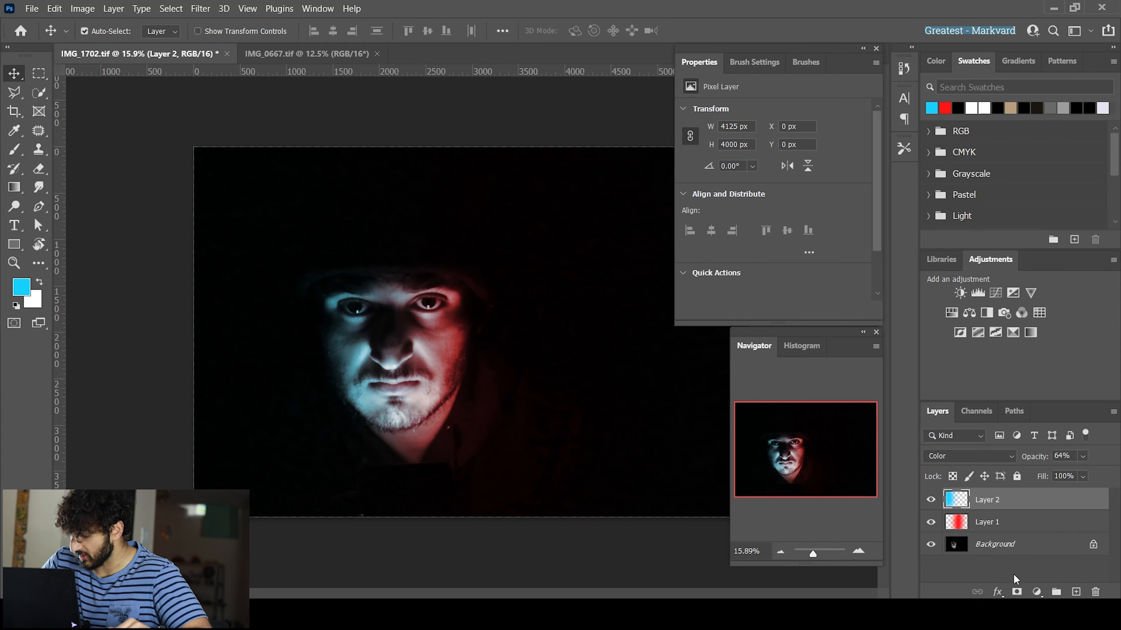
mouse_move(1016, 592)
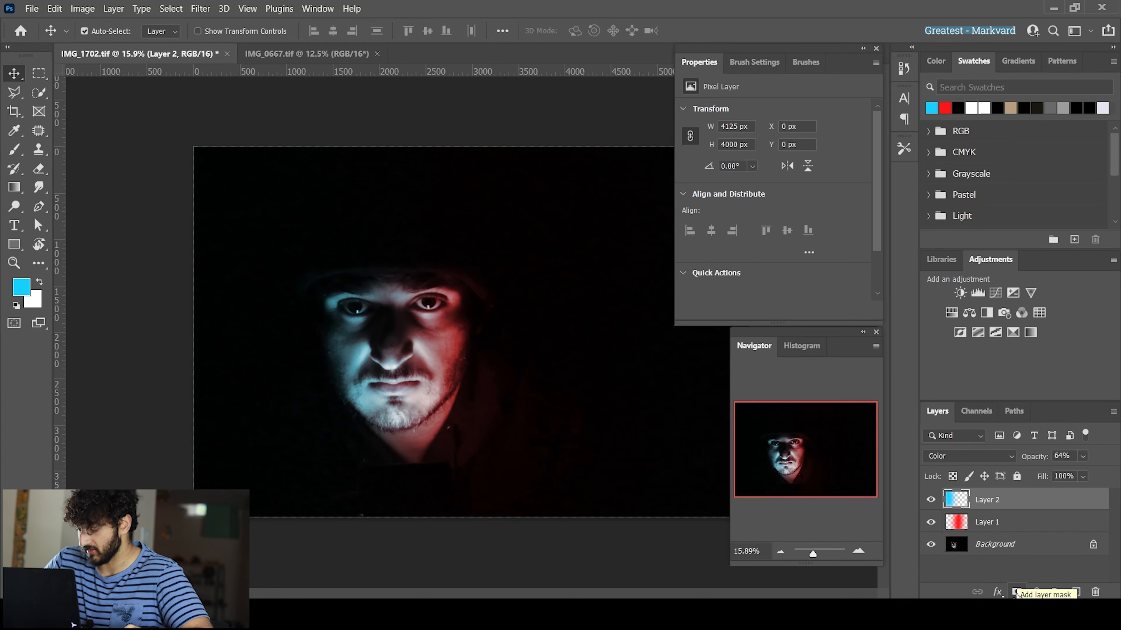
Attach a layer mask to the blue layer, reset colours to black and white, and ready the brush
left_click(1016, 593)
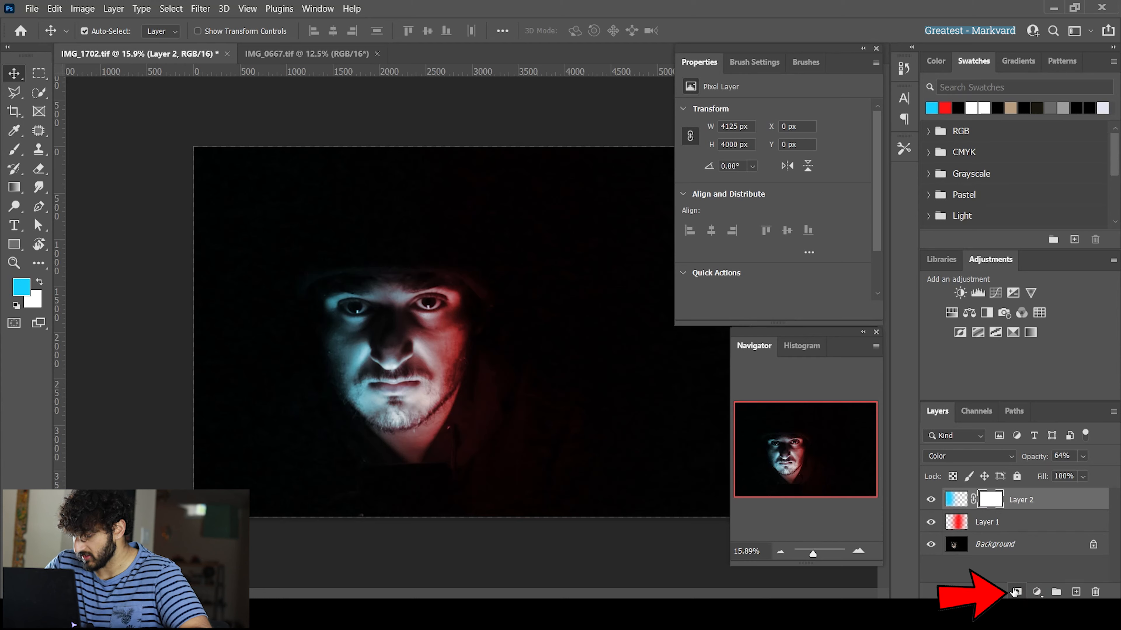
left_click(1016, 592)
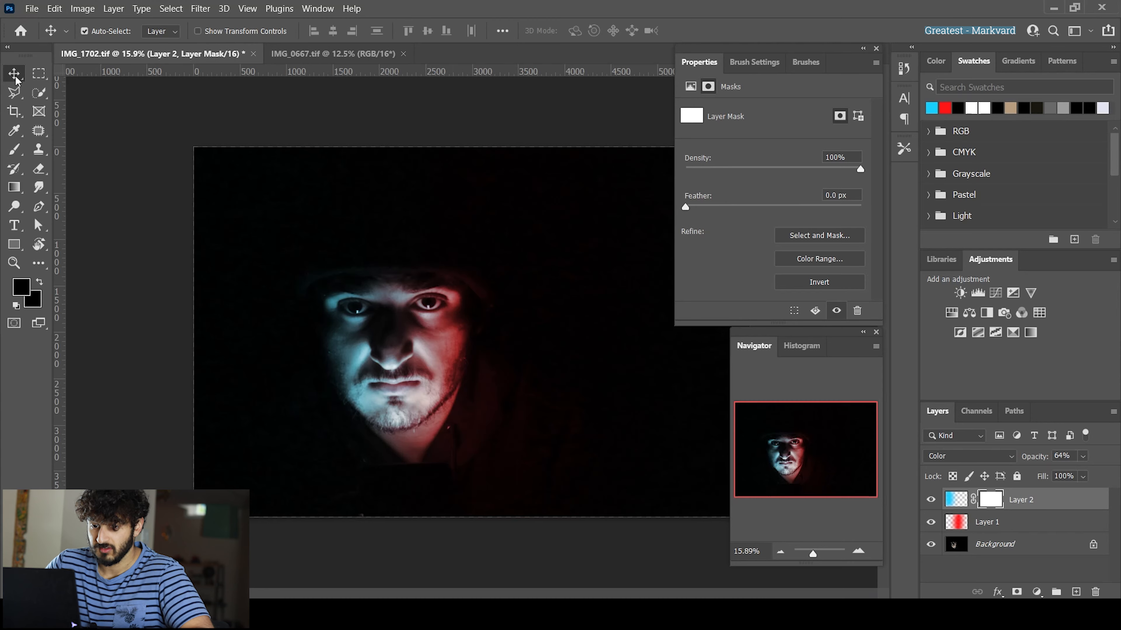
left_click(13, 149)
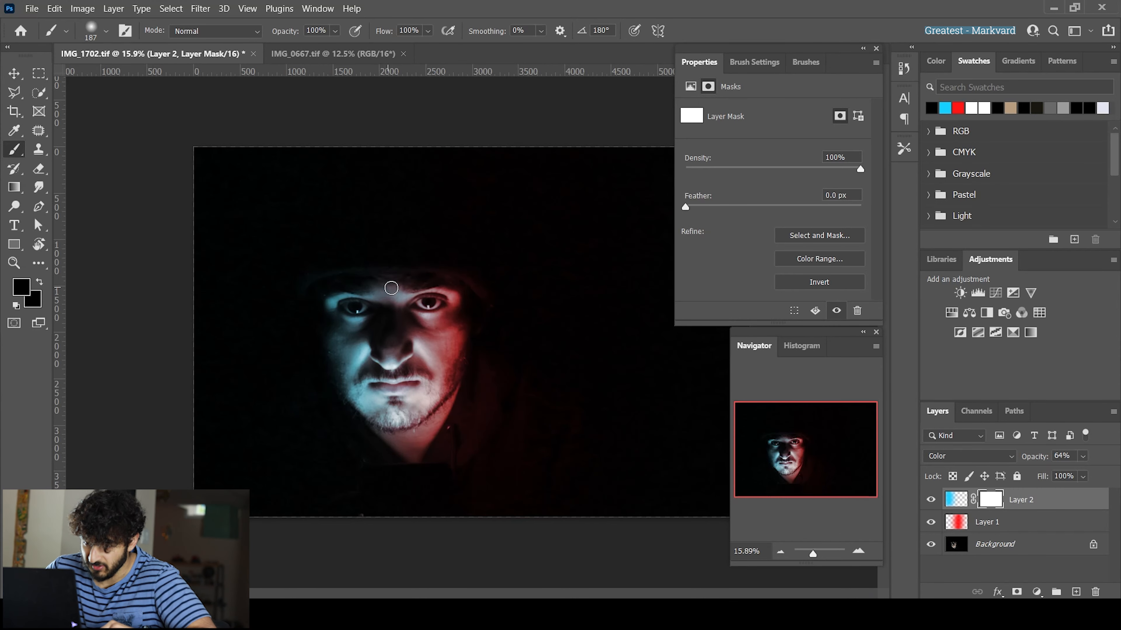
Paint black on the blue layer's mask over the face's centre to hide the spill
left_click_drag(391, 288, 398, 395)
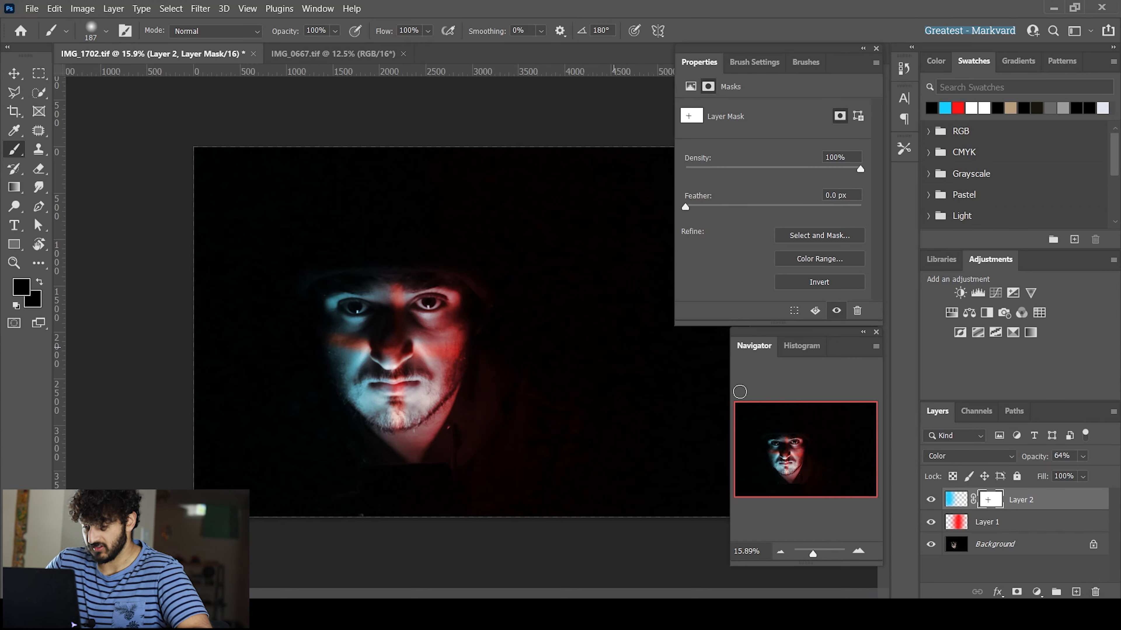
mouse_move(870, 413)
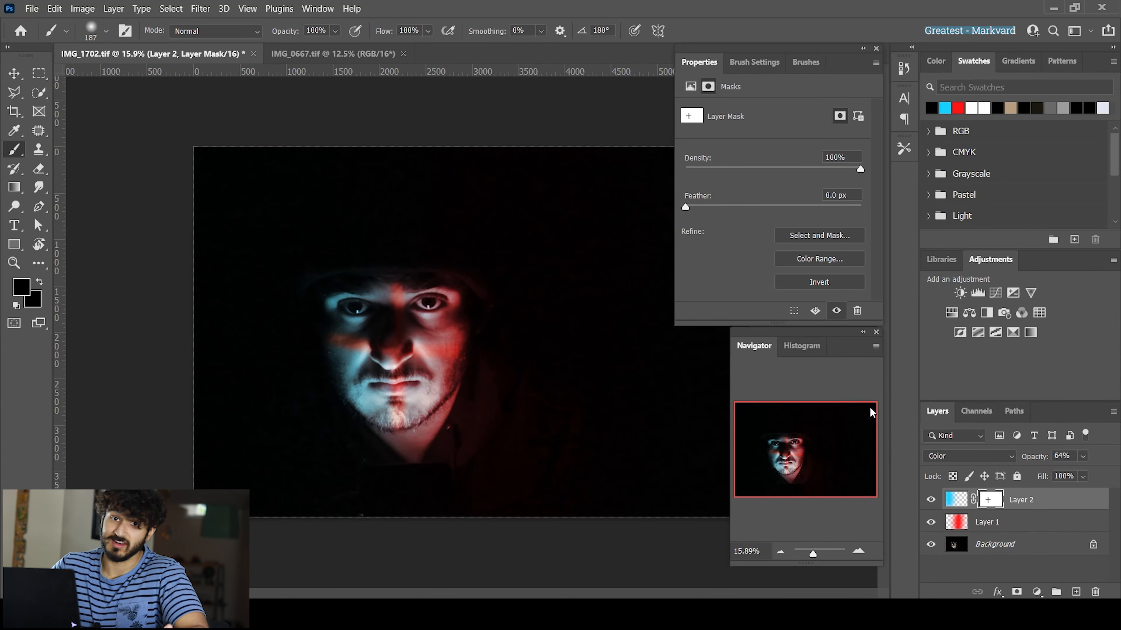